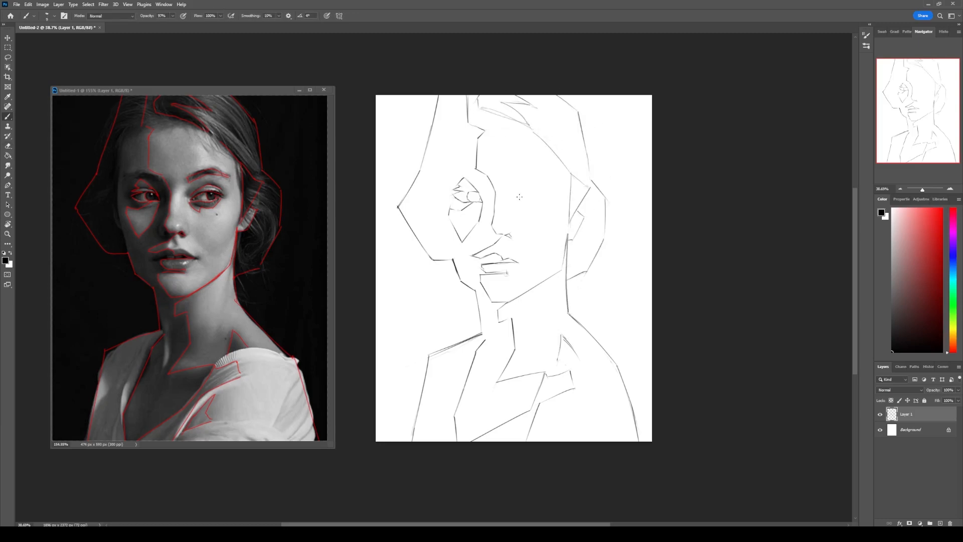
Step: Paint grayscale values over the sketch on new layers against a dark background
left_click_drag(519, 187, 552, 181)
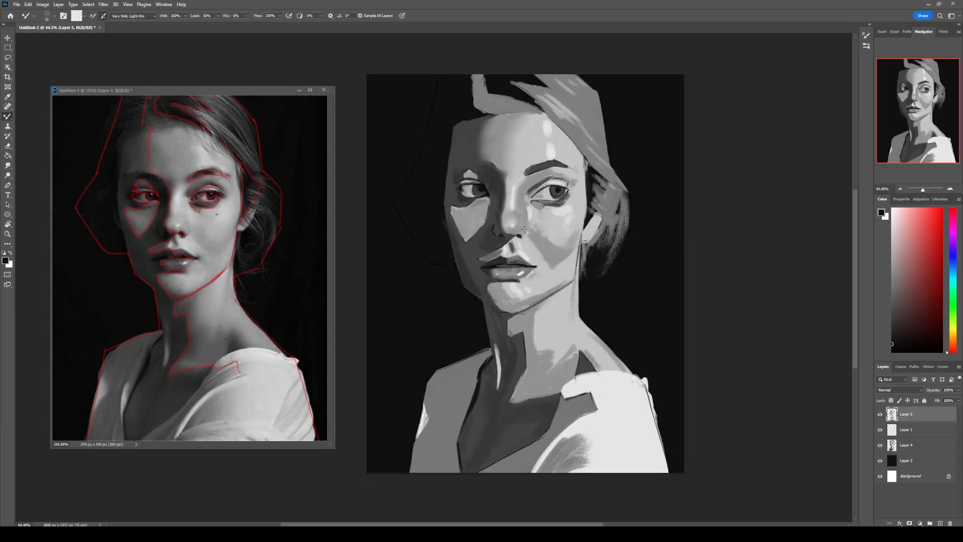
Step: Blend the shadow under the chin into the neck with a Very Wet, Light Mix Mixer Brush
left_click_drag(525, 230, 536, 289)
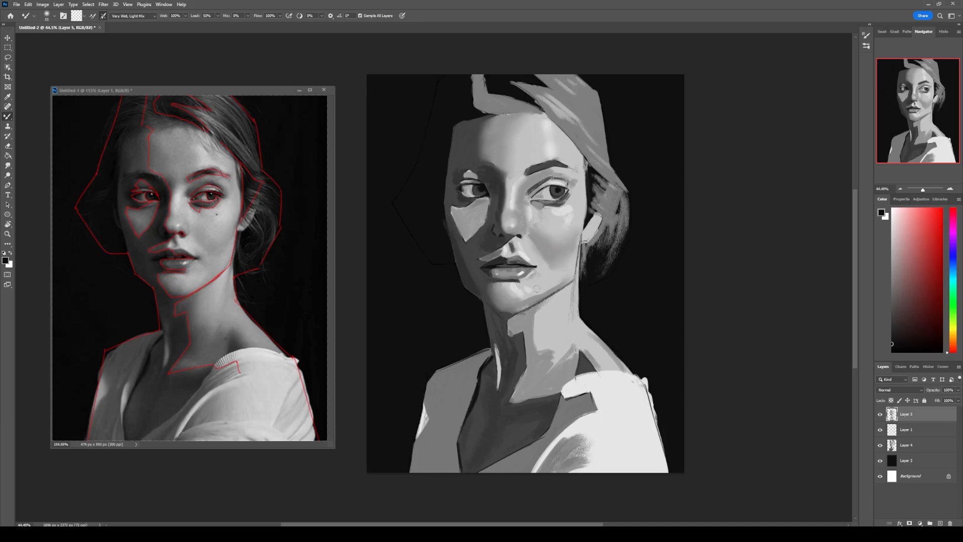